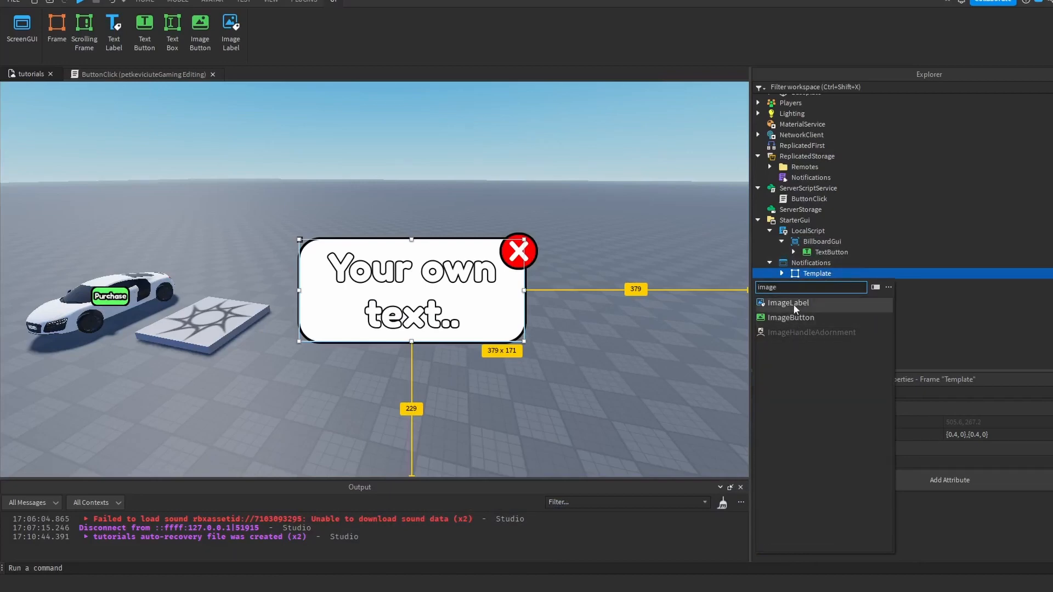
# Step: Insert an ImageLabel into Template and set its Size scale to 1
pyautogui.click(788, 303)
pyautogui.write('size')
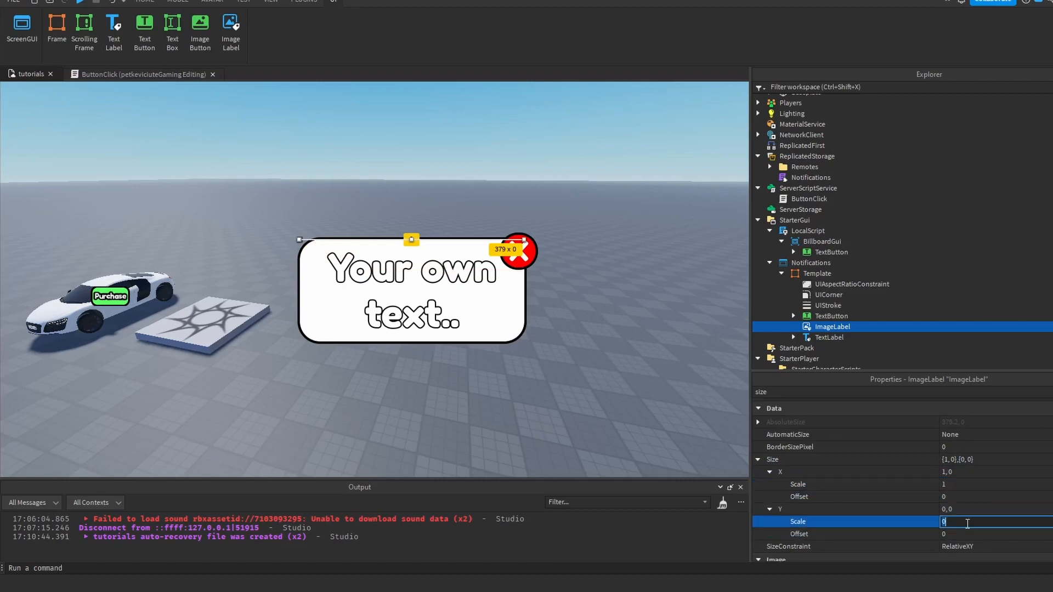
pyautogui.write('1')
pyautogui.click(902, 393)
pyautogui.write('zin')
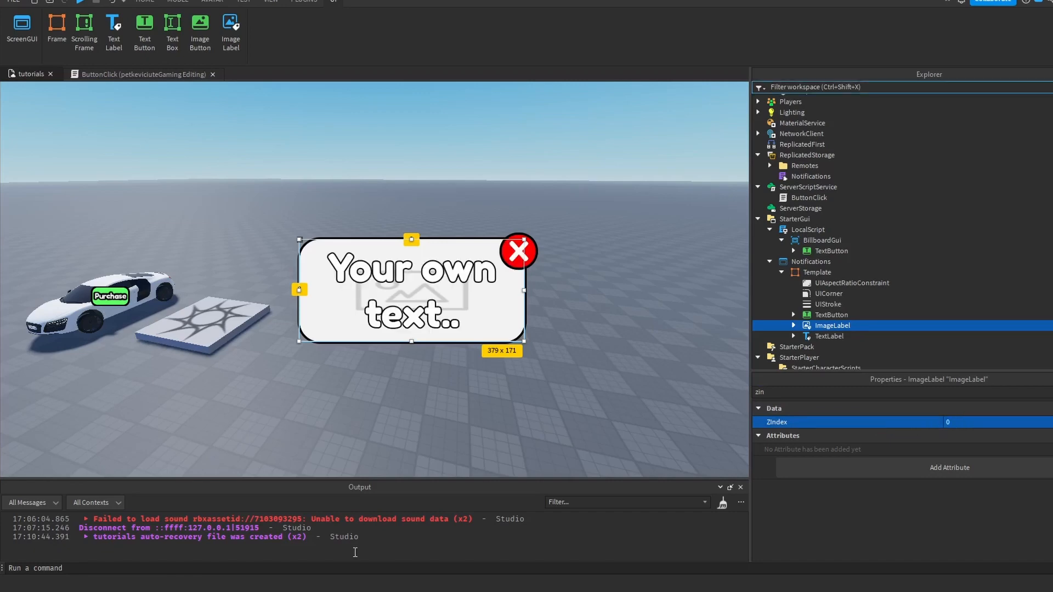
pyautogui.moveTo(447, 250)
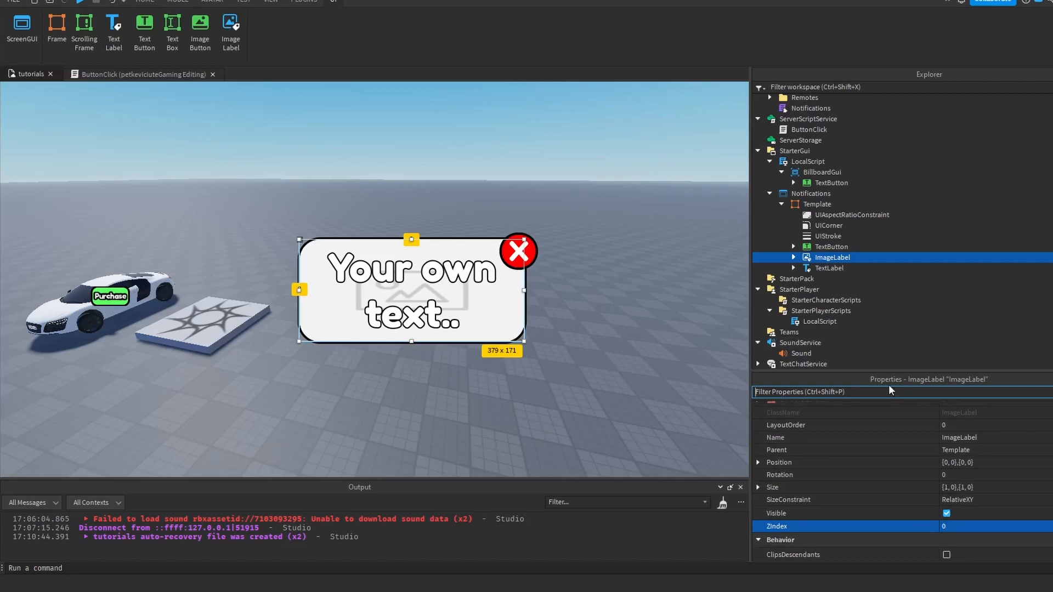
# Step: Upload the black-and-white maze pattern as the ImageLabel's Image
pyautogui.scroll(-3)
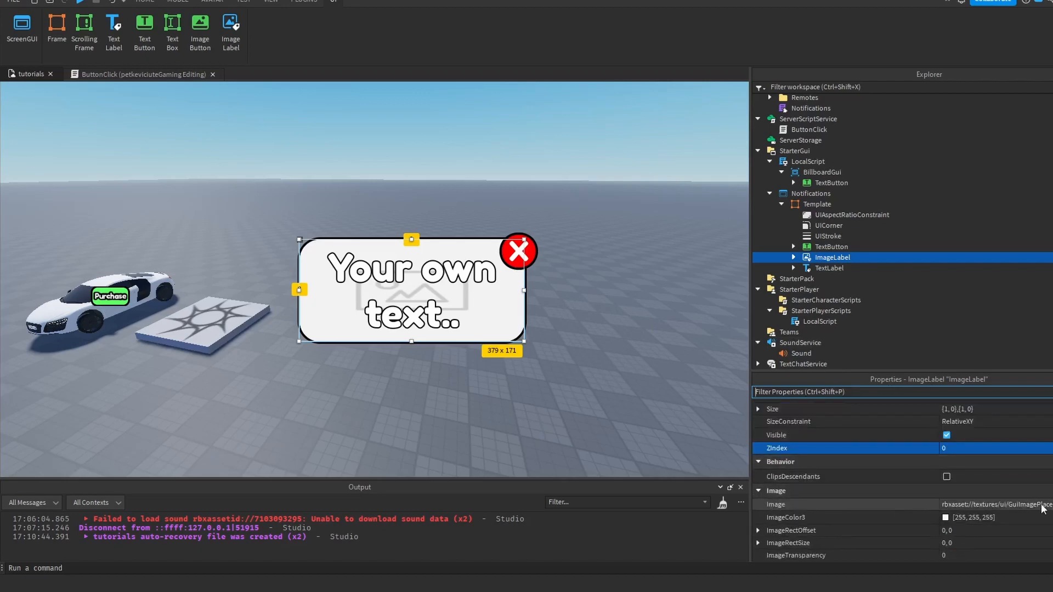
pyautogui.click(994, 504)
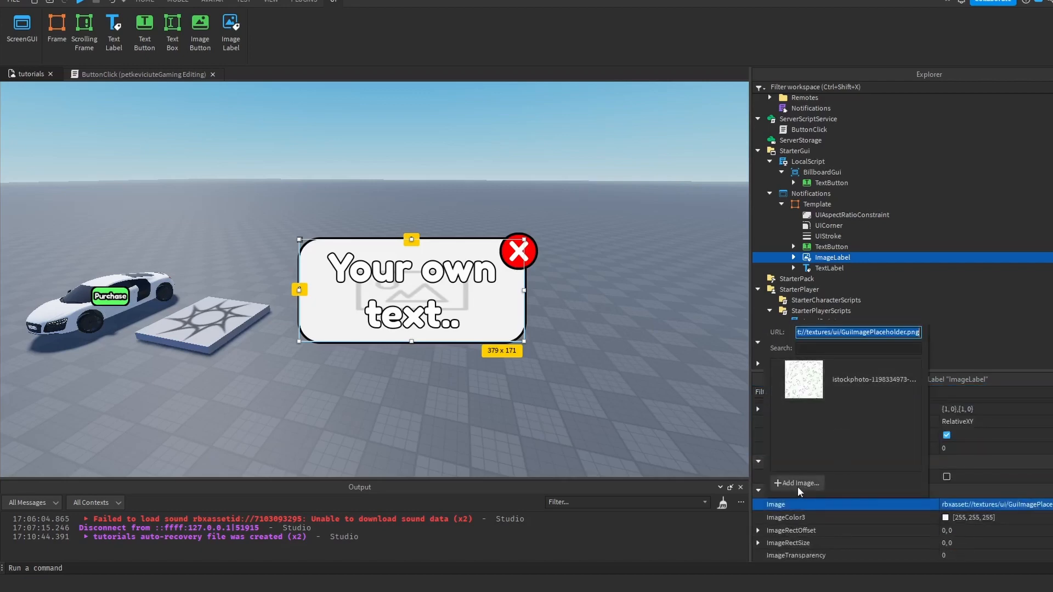
pyautogui.click(803, 379)
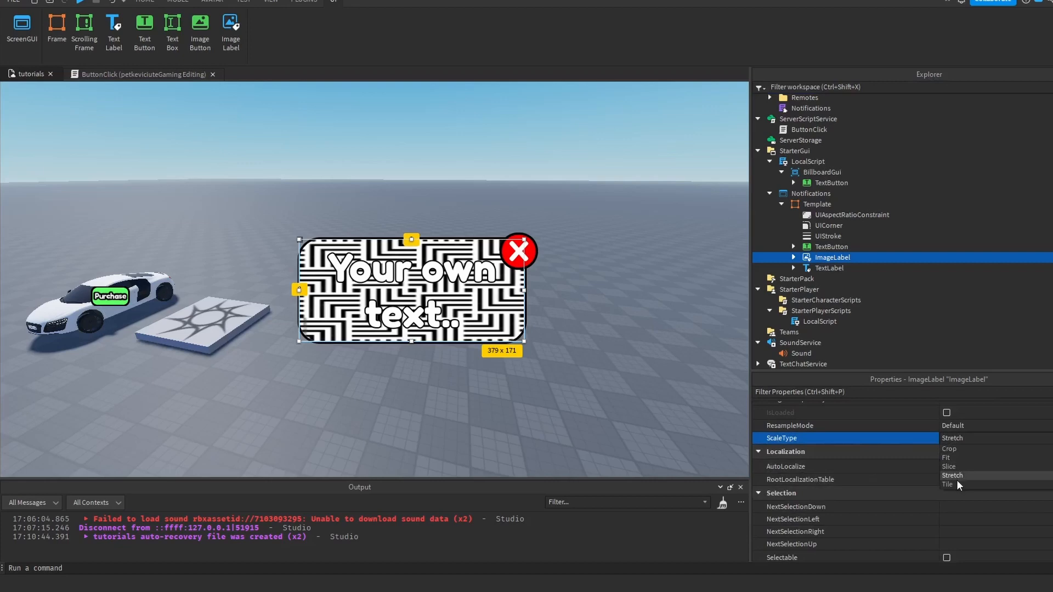
# Step: Set the ImageLabel's ScaleType to Tile and edit the TileSize X Scale value
pyautogui.click(949, 485)
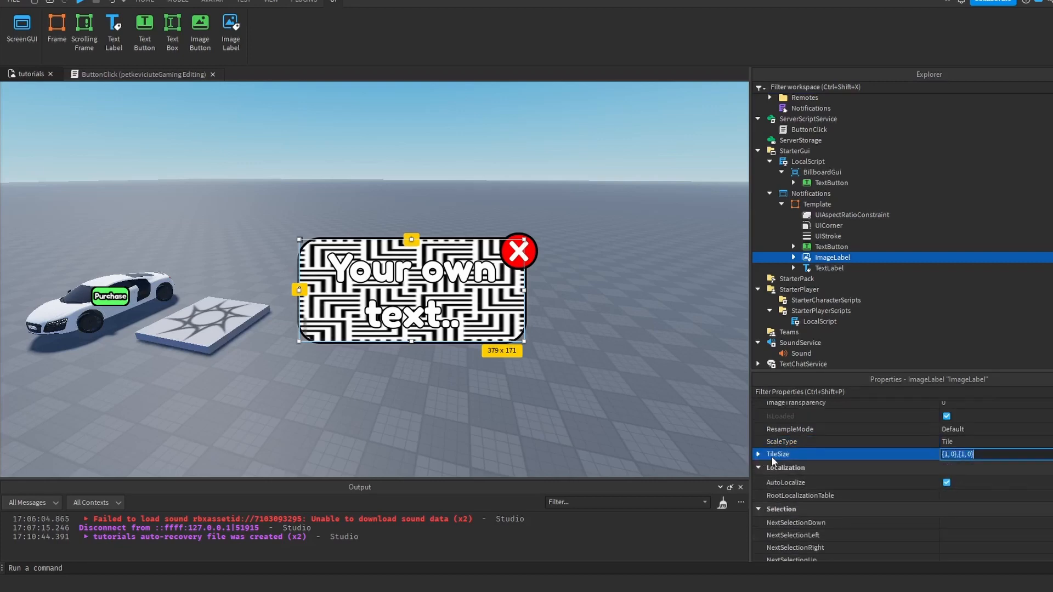
pyautogui.click(758, 454)
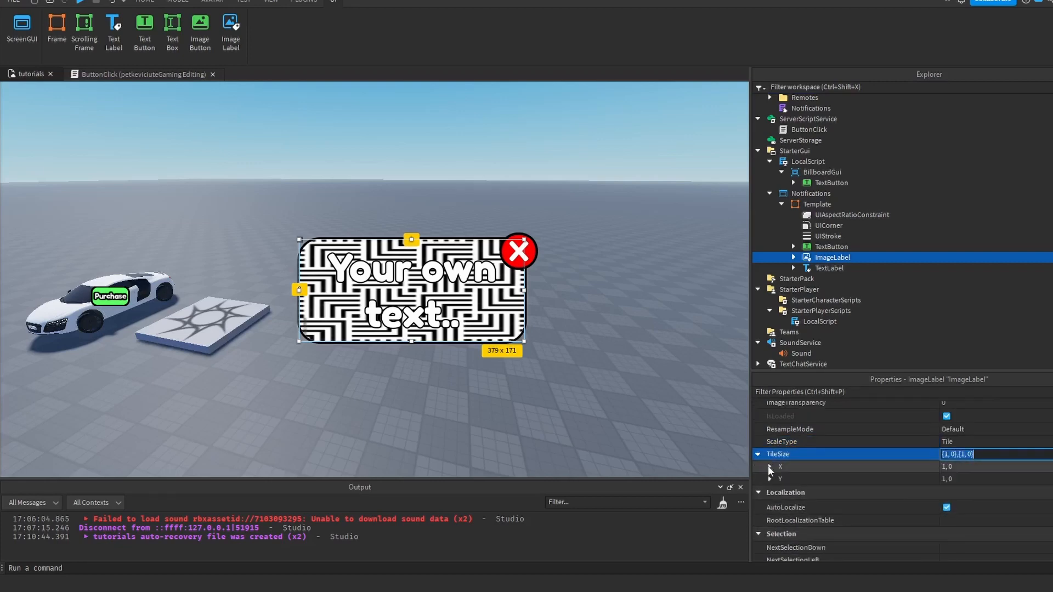
pyautogui.click(769, 467)
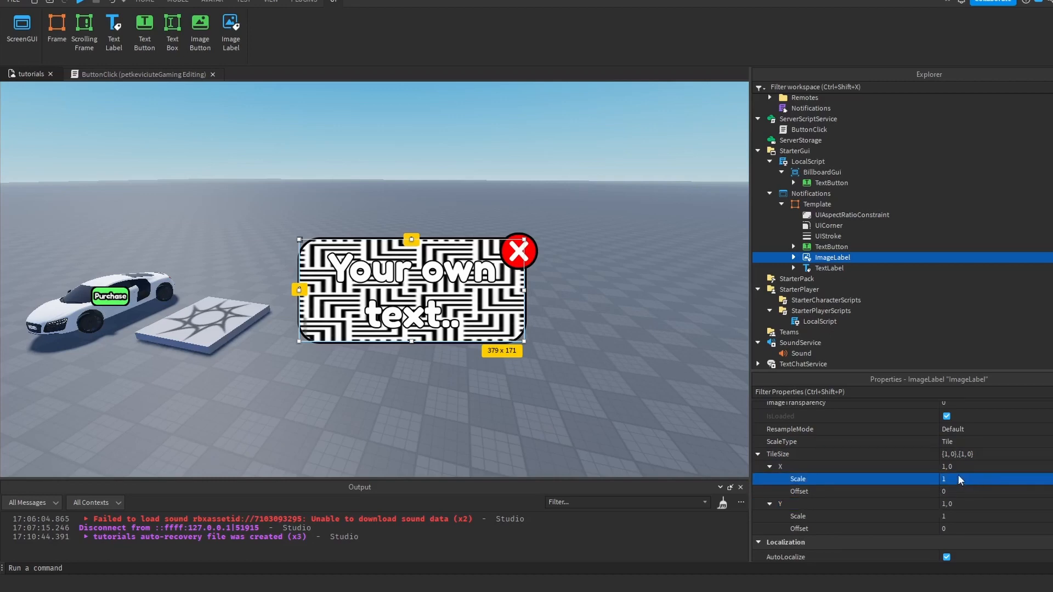
pyautogui.click(988, 516)
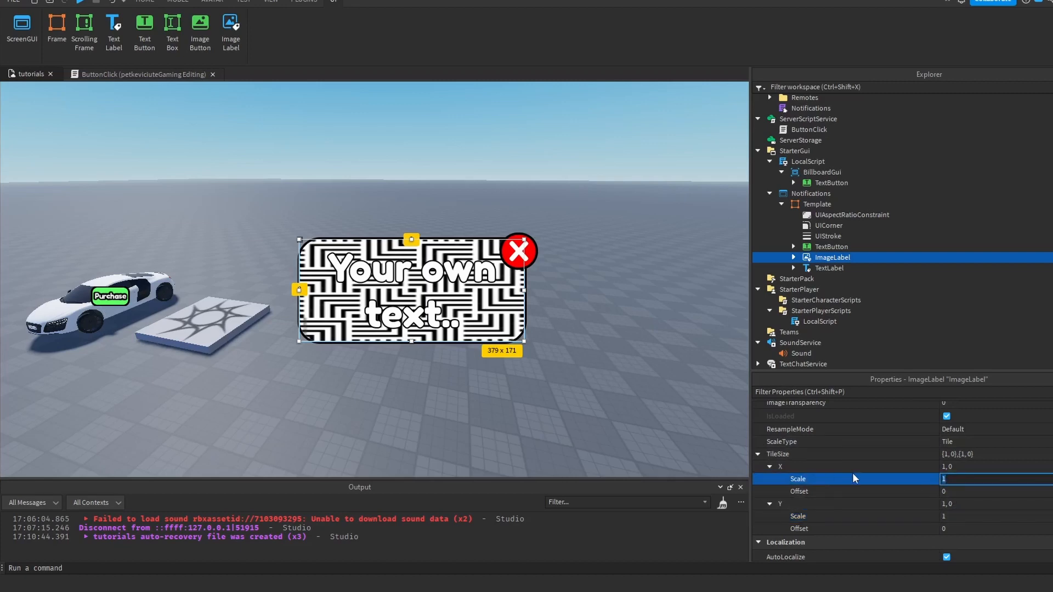
pyautogui.click(974, 516)
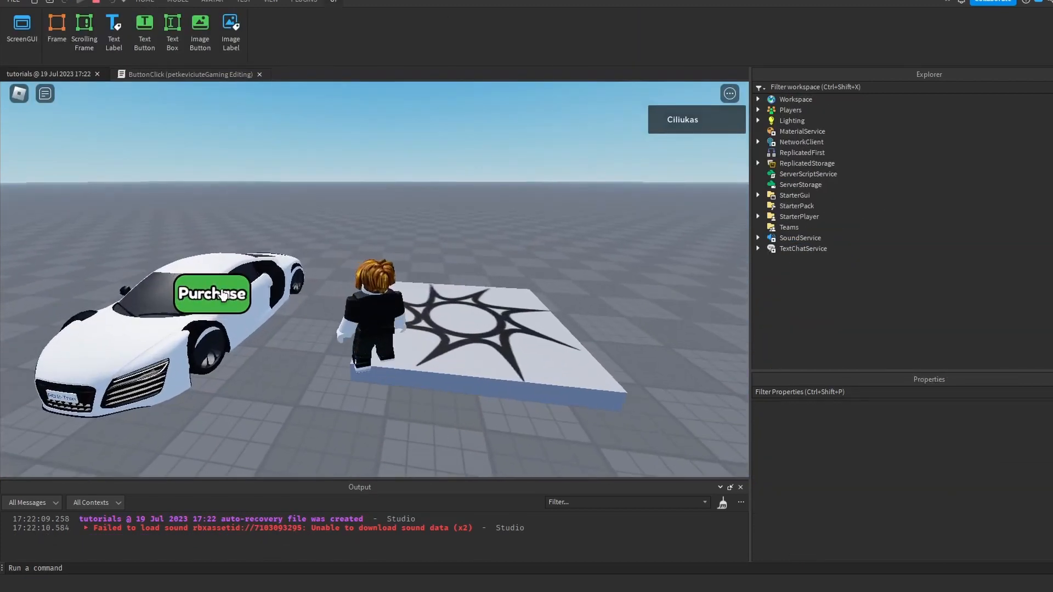
pyautogui.click(212, 294)
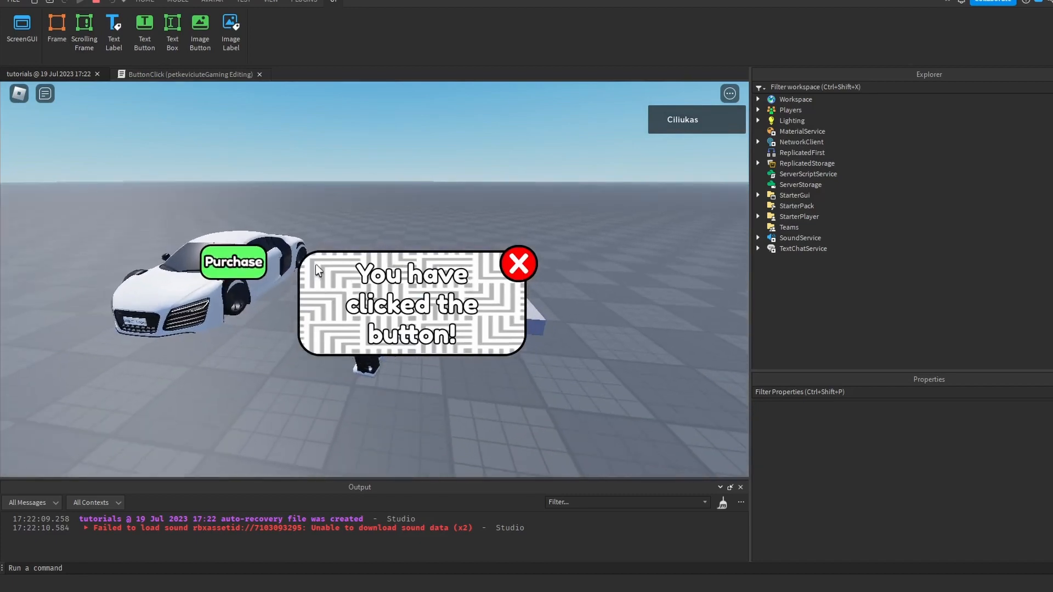
pyautogui.click(519, 263)
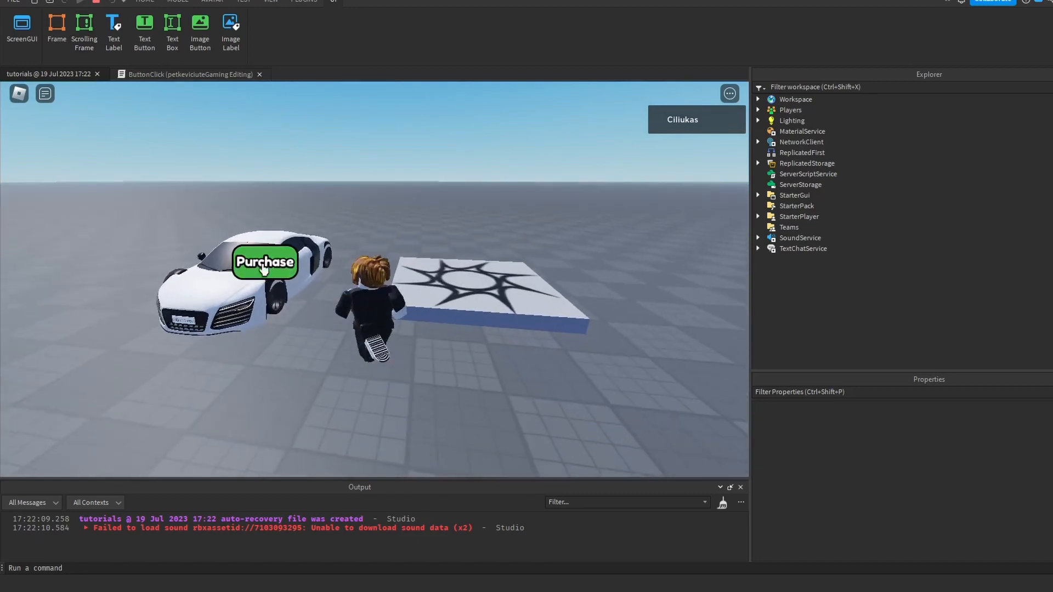